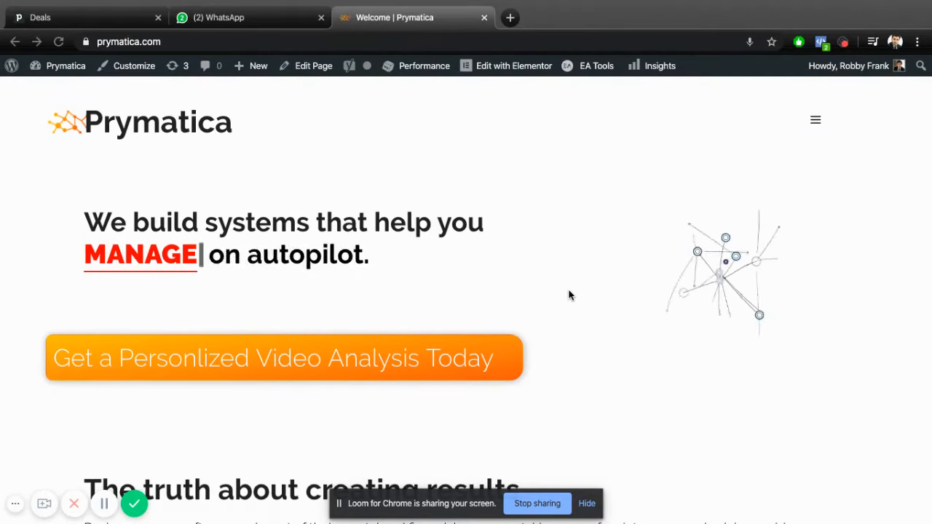
Switch to the prymatica-03 remote desktop with Gmail's Insert Photo dialog open.
{"action": "type", "text": "EMPLOYEES"}
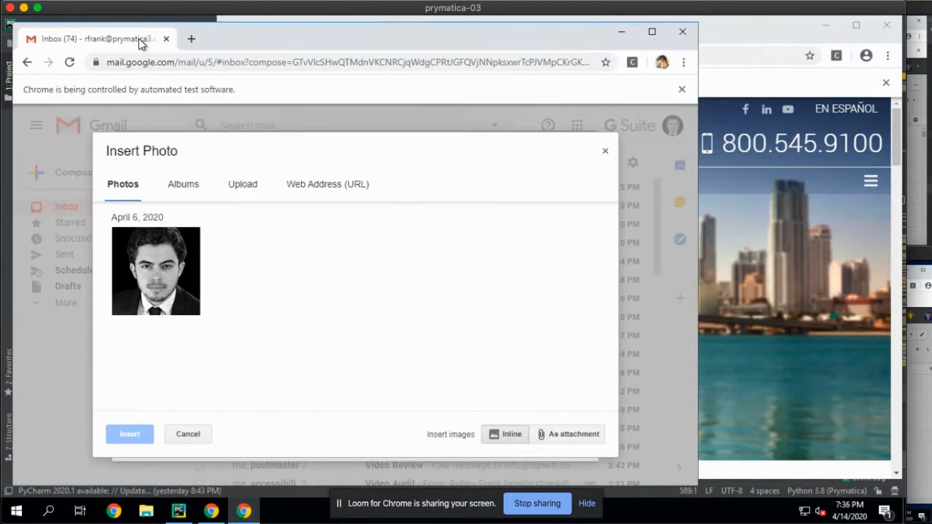
Insert the website screenshot from the imgur web address into the draft.
{"action": "left_click", "coordinate": [327, 184]}
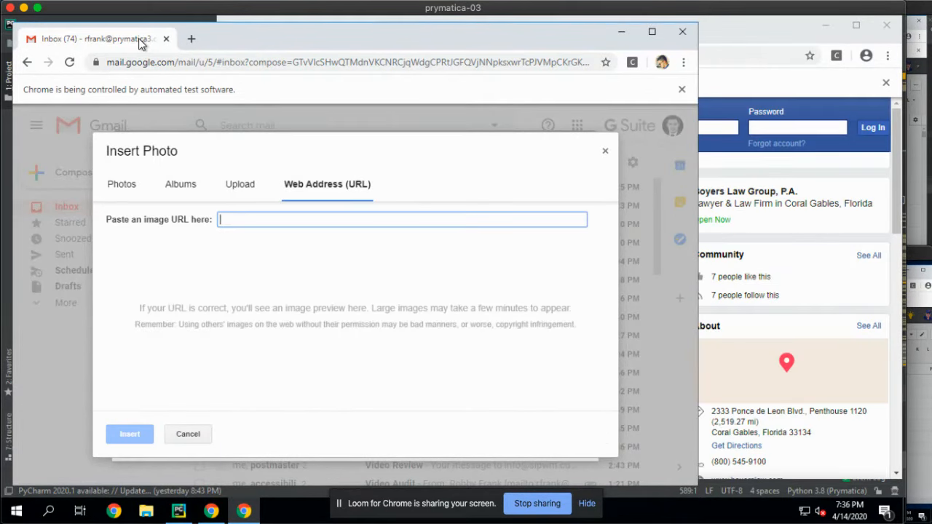
{"action": "type", "text": "https://i.imgur.com/l7N4sv0g.pn"}
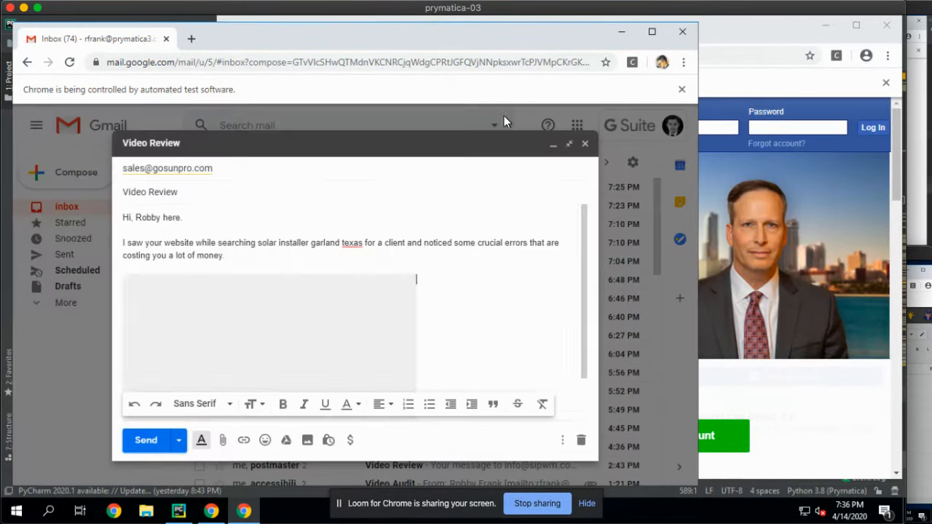
Finish the email body and schedule it for tomorrow at 12:45.
{"action": "type", "text": "Fixing these issu"}
{"action": "type", "text": "Apr 15, 2020"}
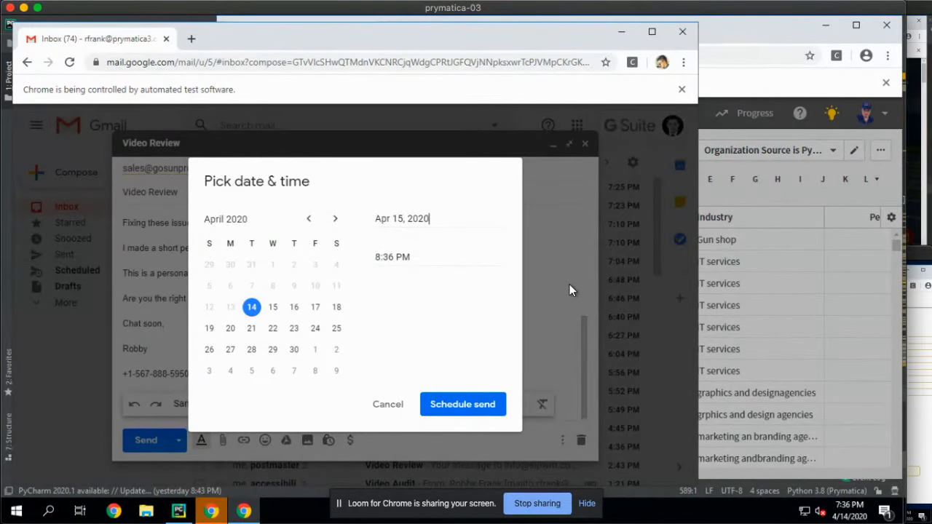
{"action": "type", "text": "12:45"}
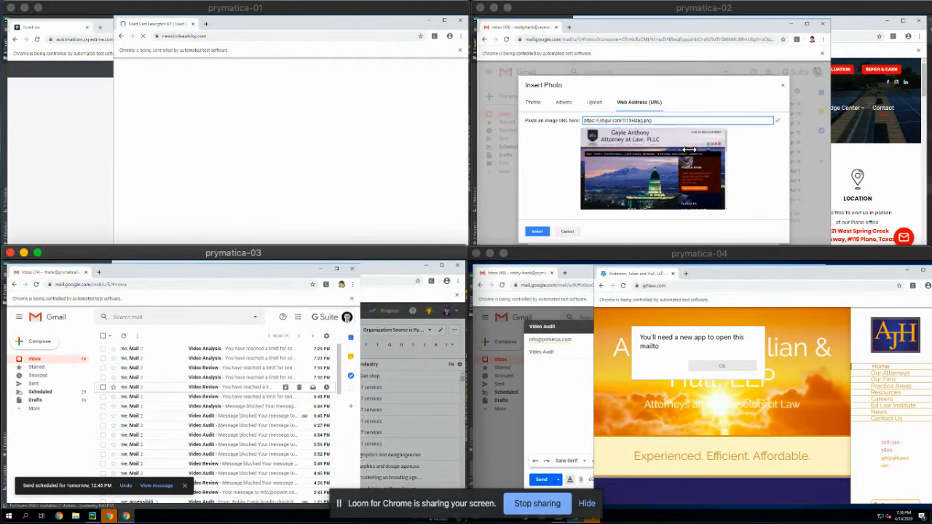
Enlarge the prymatica-04 remote desktop showing the Video Audit draft.
{"action": "left_click", "coordinate": [537, 231]}
{"action": "type", "text": "Hi, Robby her"}
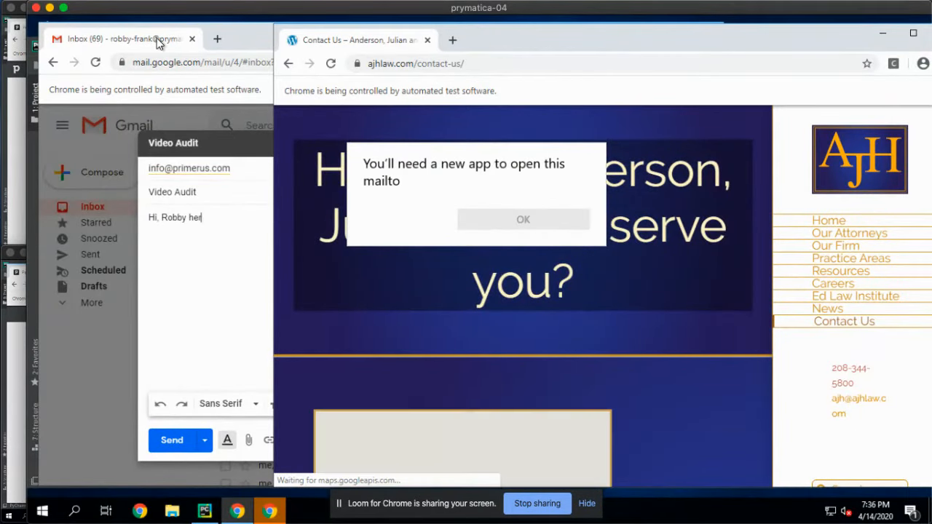
Write the Medical Malpractice outreach body and insert the Primerus website screenshot.
{"action": "type", "text": "I saw your website while searching"}
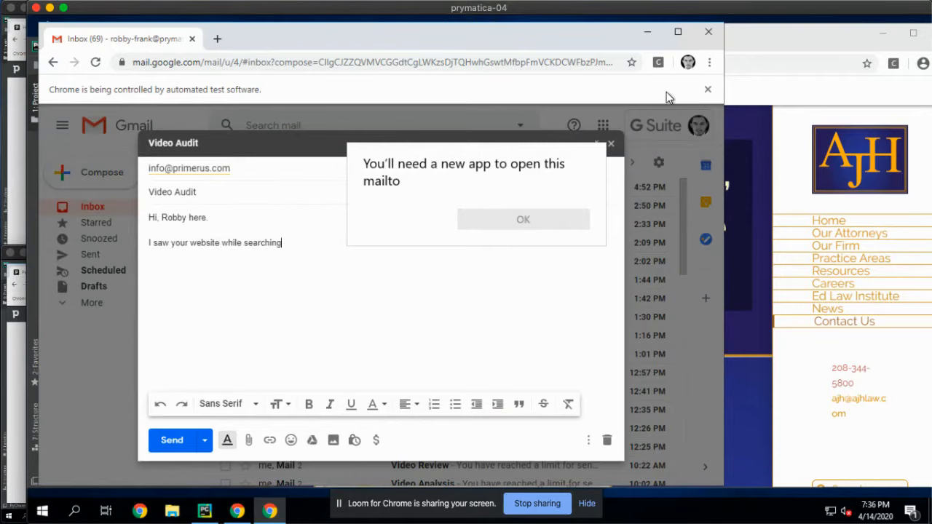
{"action": "type", "text": "Medical Malprac"}
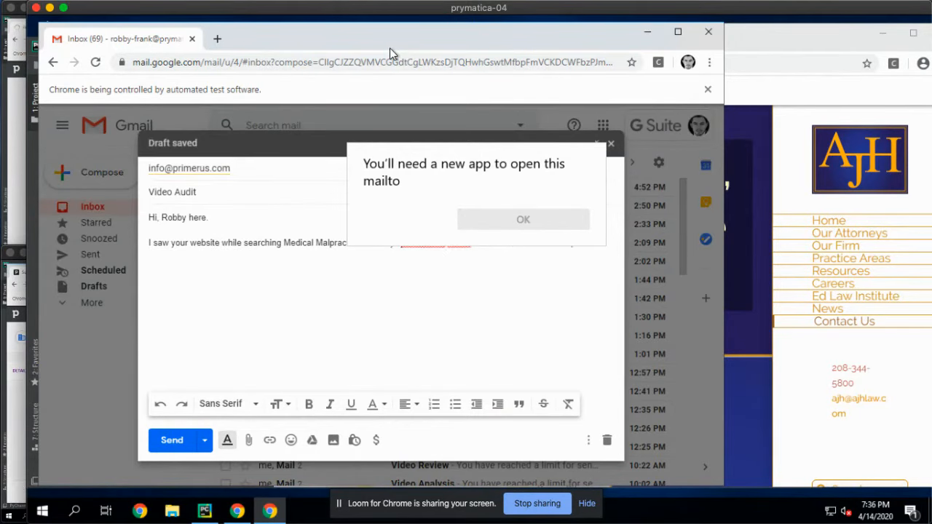
{"action": "type", "text": "errors tha"}
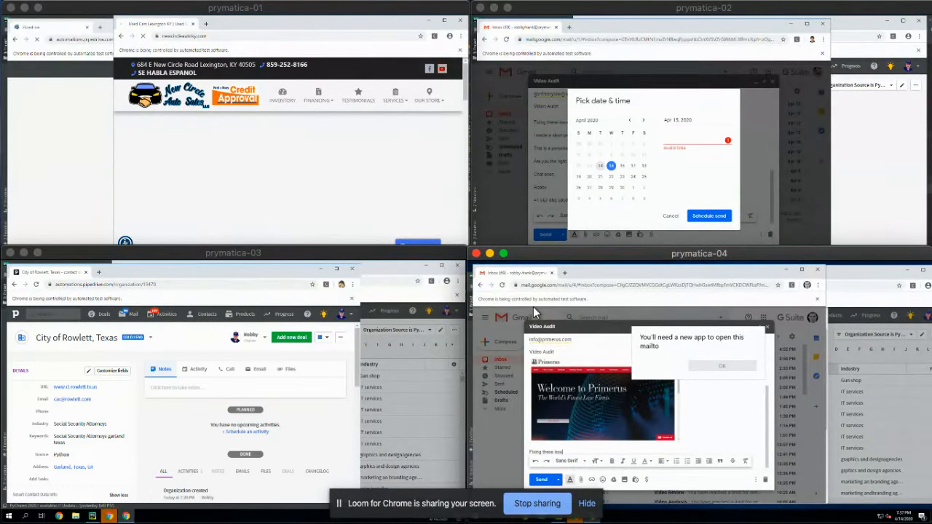
{"action": "type", "text": "19:31"}
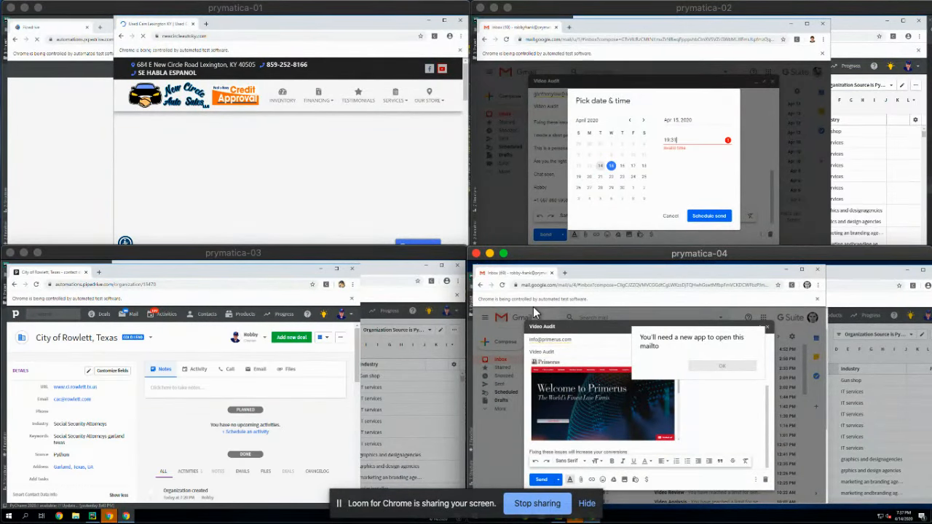